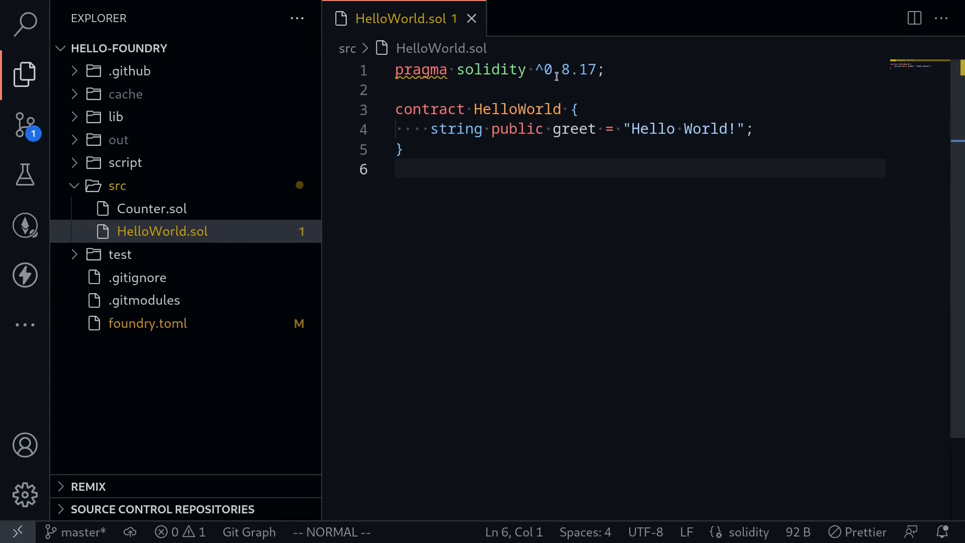
mouse_move(569, 69)
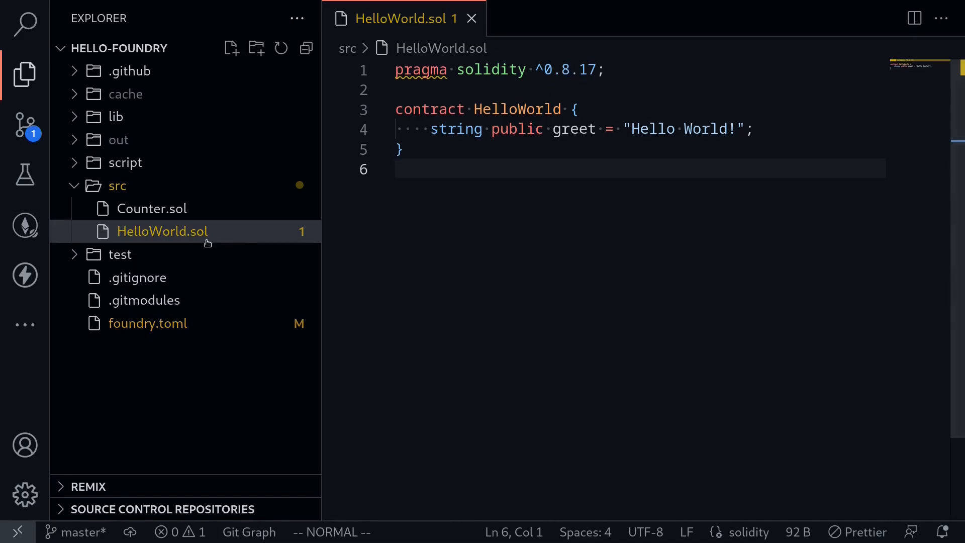
Open Counter.sol from the src folder in a new editor tab.
click(152, 208)
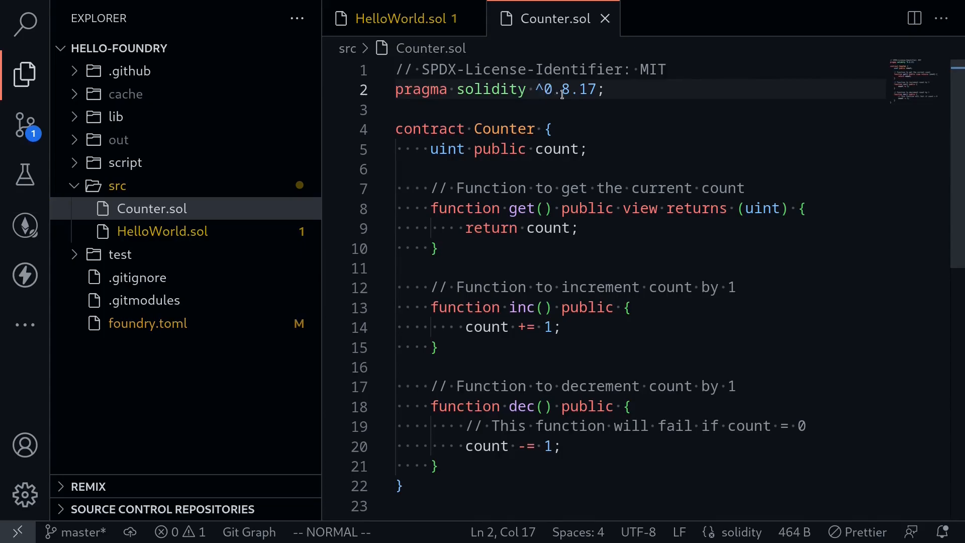
mouse_move(542, 105)
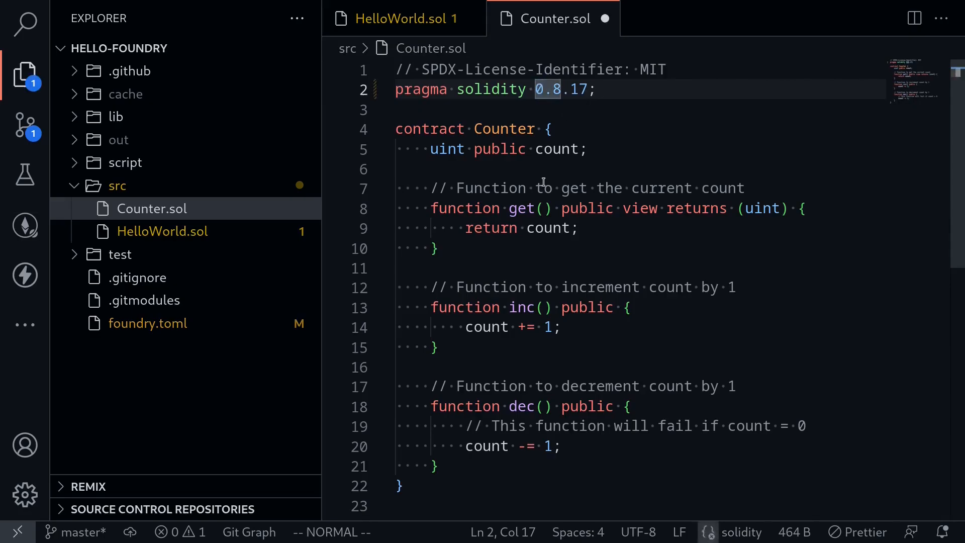
Save Counter.sol with its exact 0.8.17 pragma and switch to HelloWorld.sol.
key(ctrl+s)
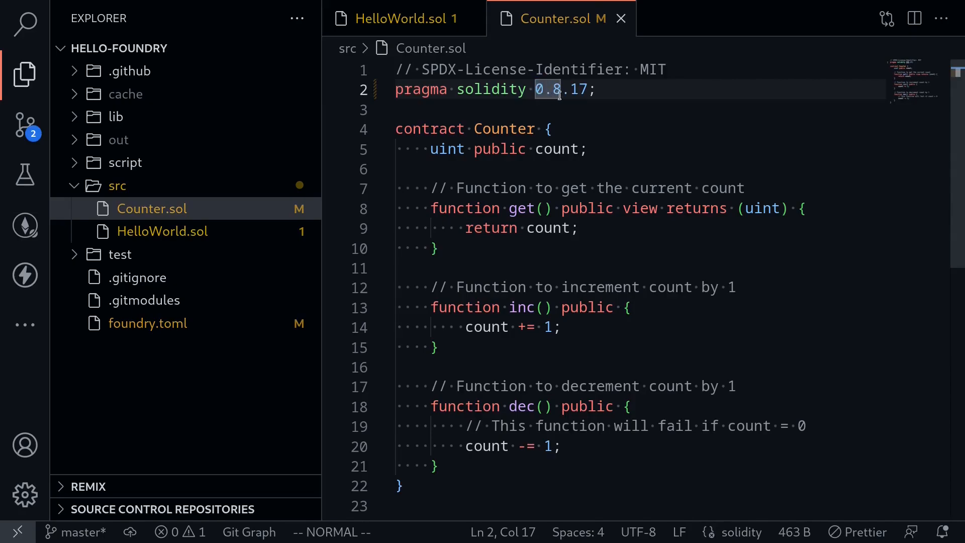
click(403, 18)
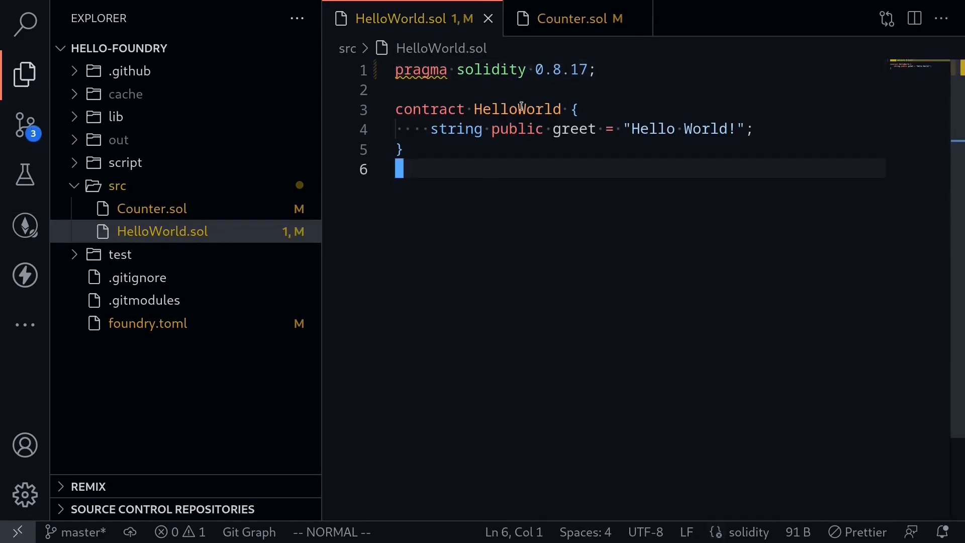
mouse_move(510, 88)
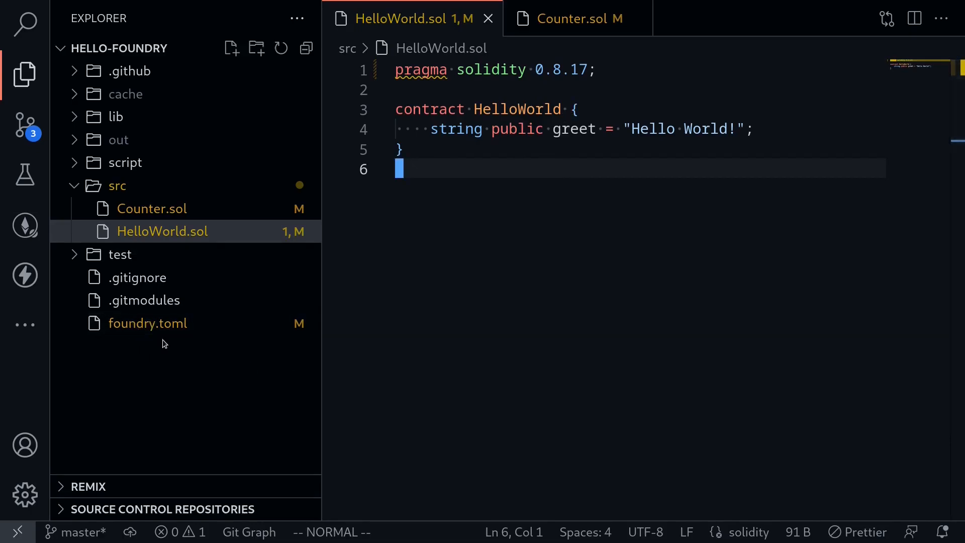
Add solc_version = "0.8.17" to foundry.toml, checking HelloWorld.sol's pragma for the version.
click(147, 323)
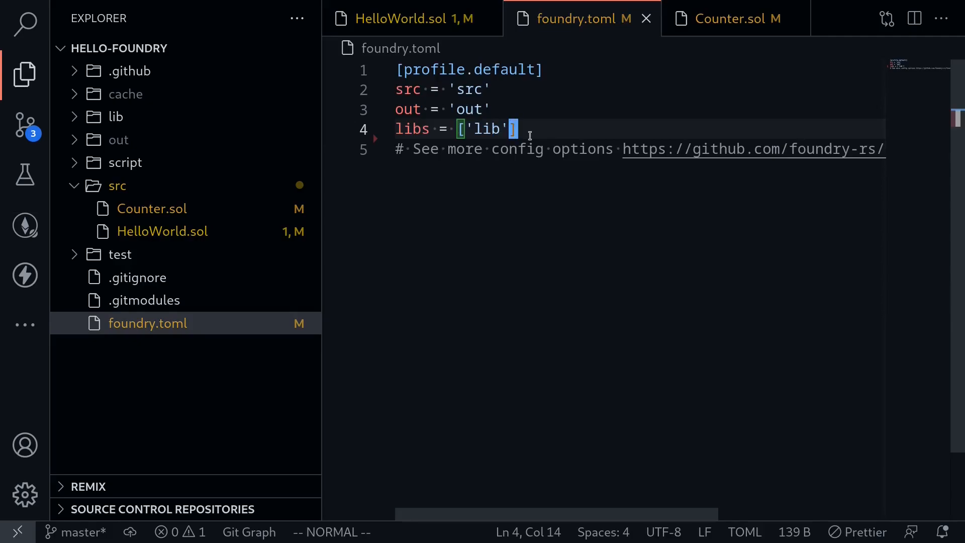
text(sol)
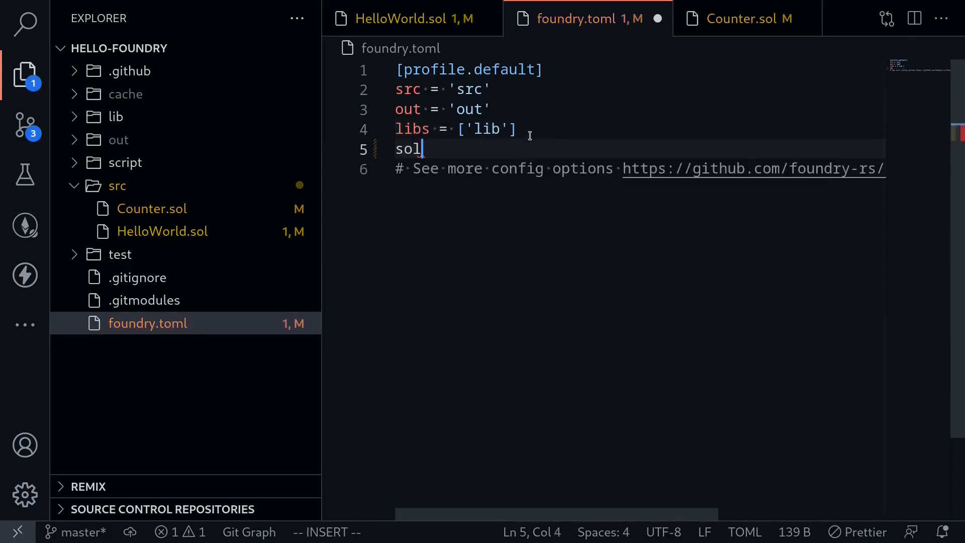
text(c_version = ")
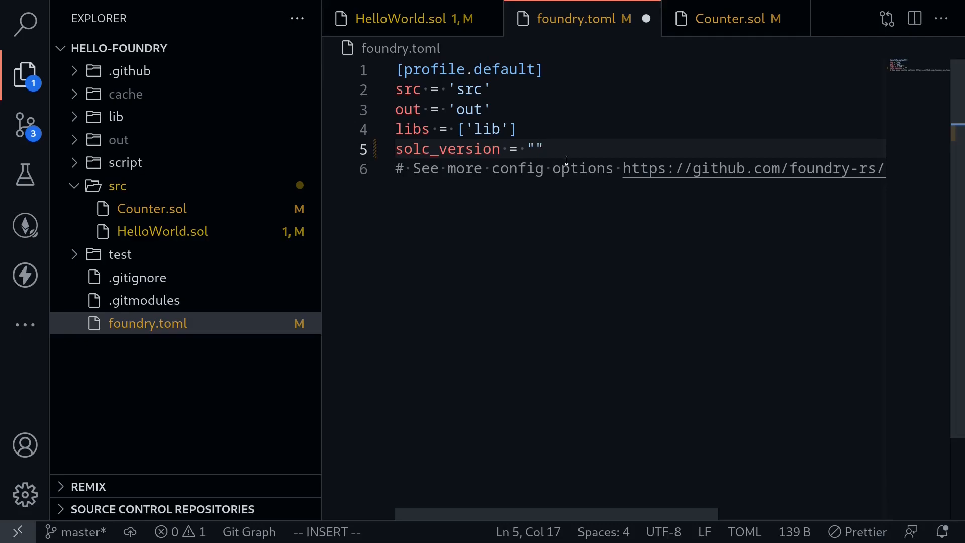
click(406, 18)
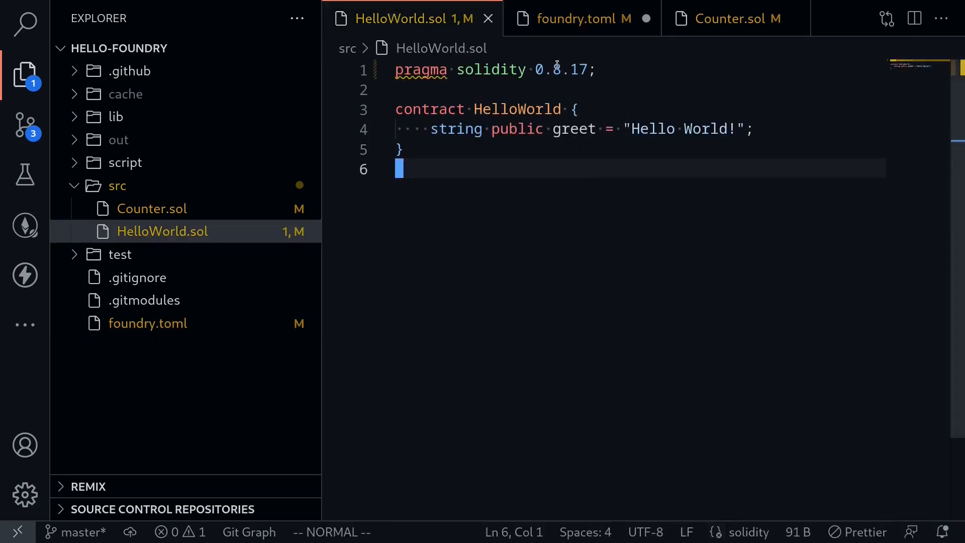
click(580, 18)
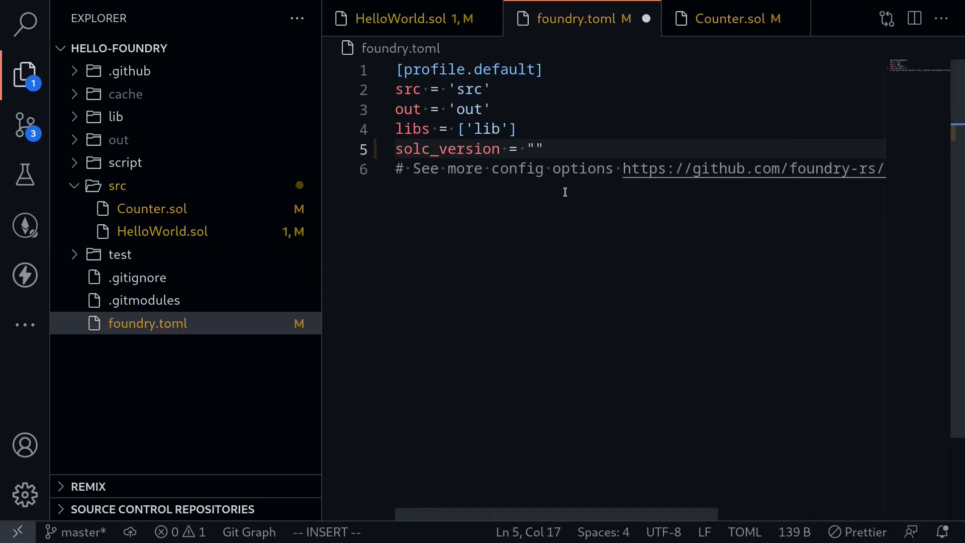
text(0.8)
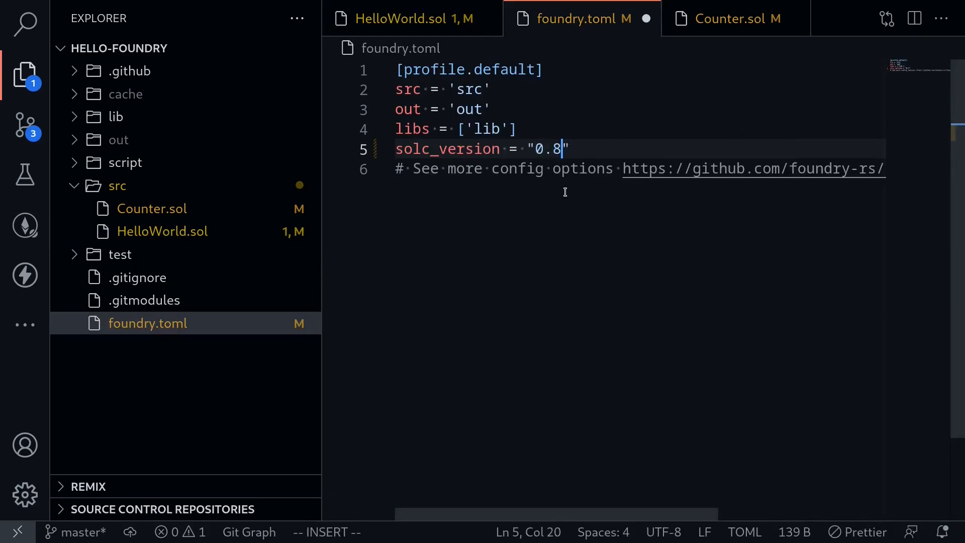
text(.17)
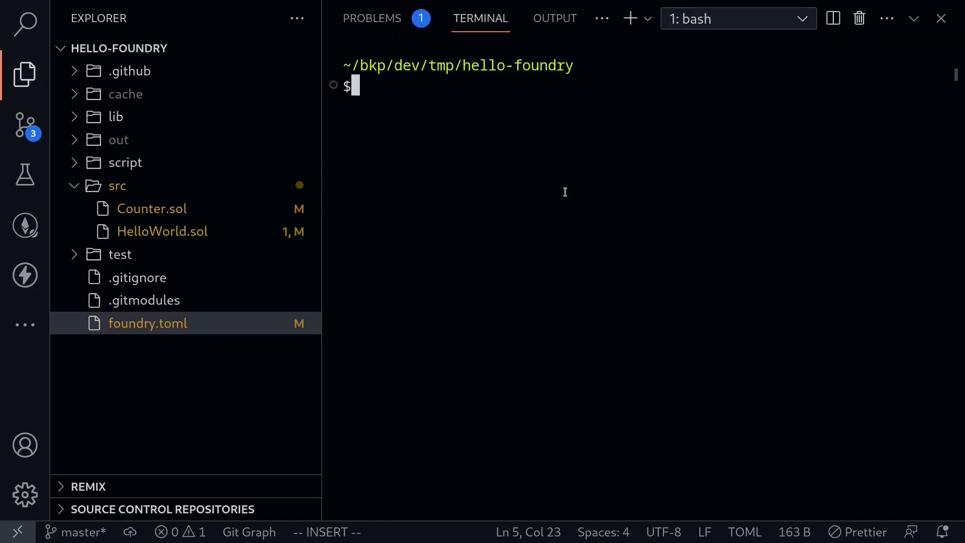
text(forge b)
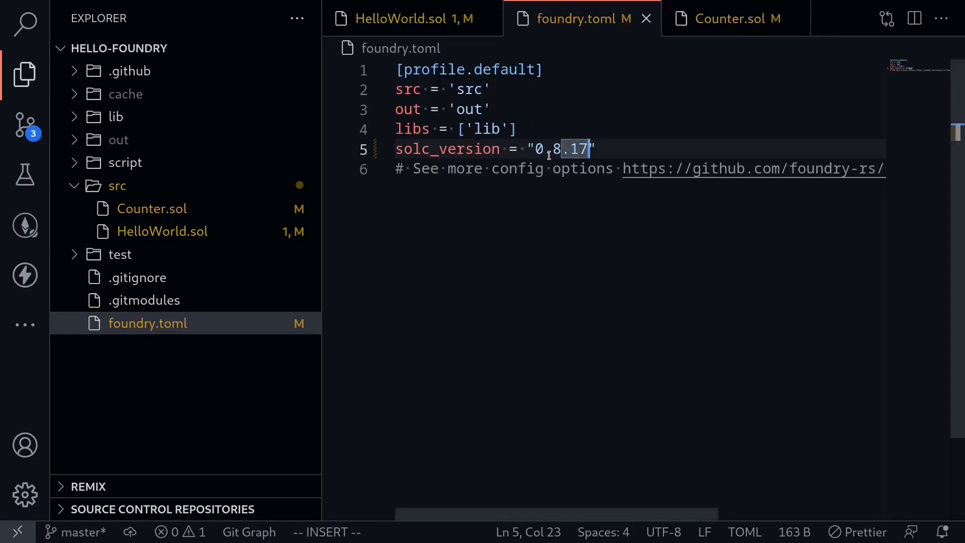
Change foundry.toml's solc_version from 0.8.17 to 0.8.16 after rechecking HelloWorld.sol's pragma.
click(407, 18)
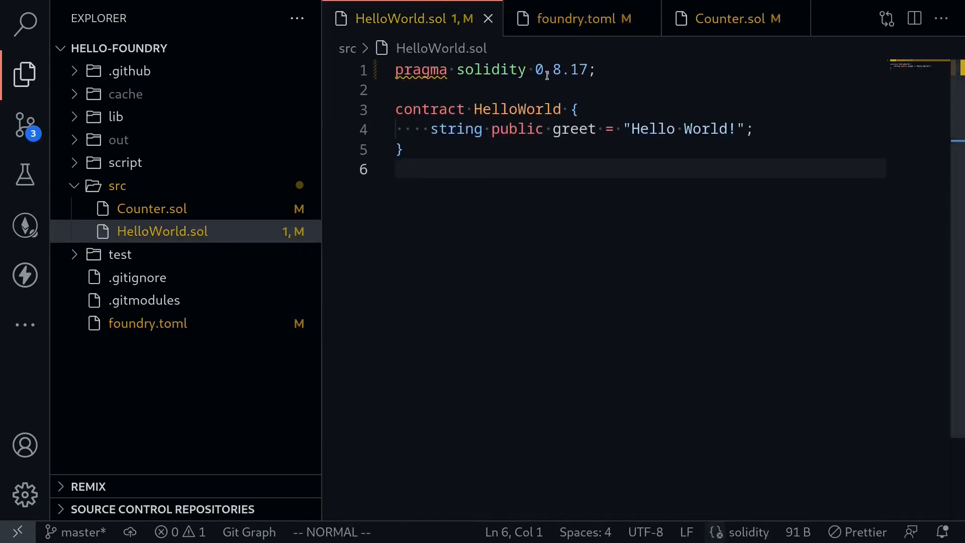
click(579, 19)
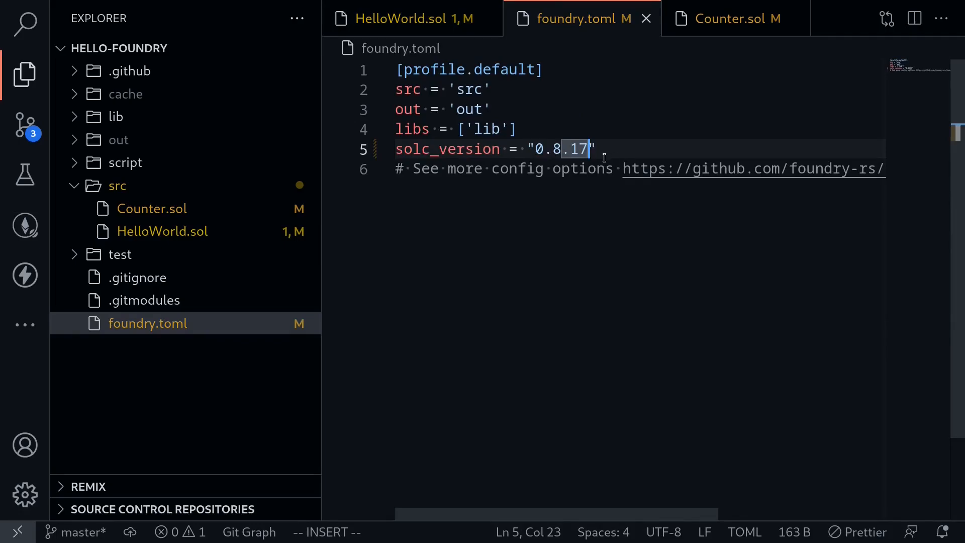
key(Backspace)
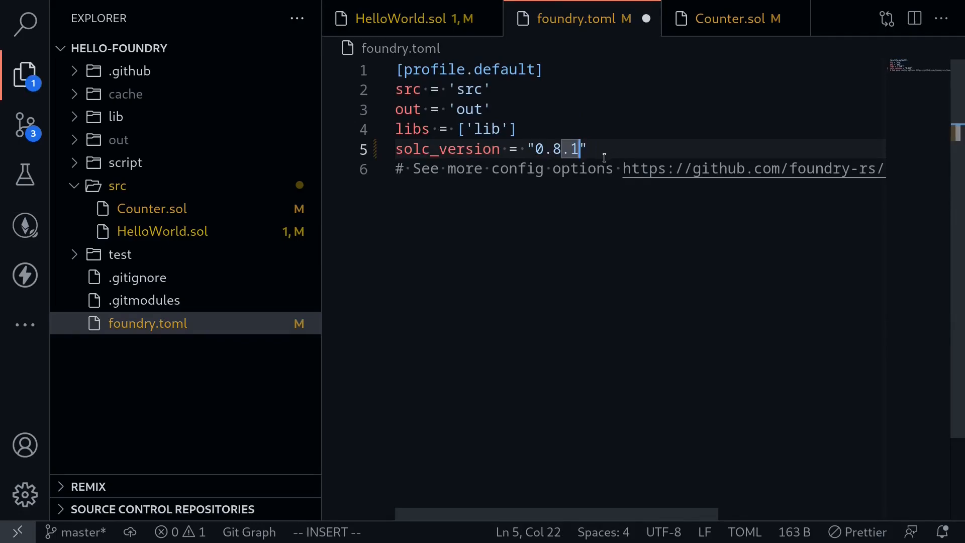
text(6)
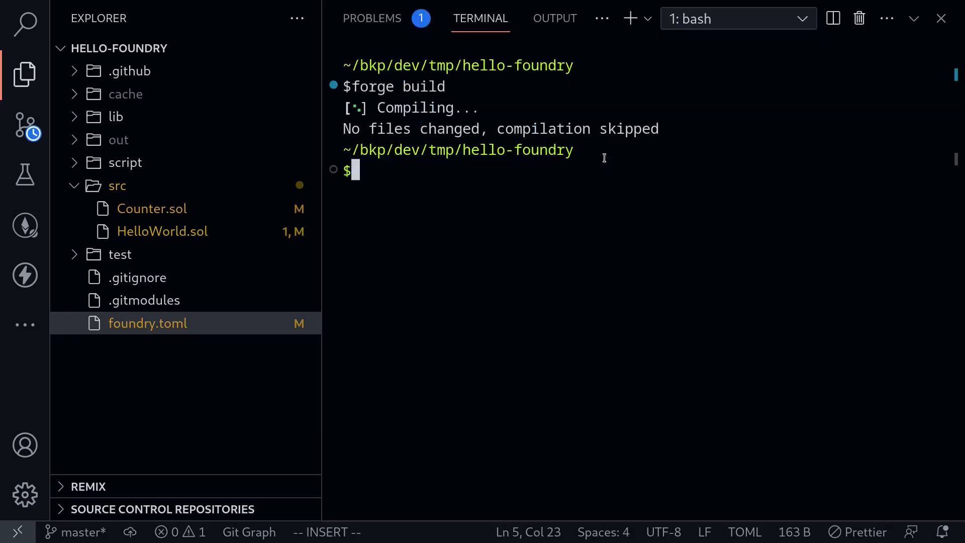
Run forge build and select the 'Source file requires different compiler version' error text.
text(forge build)
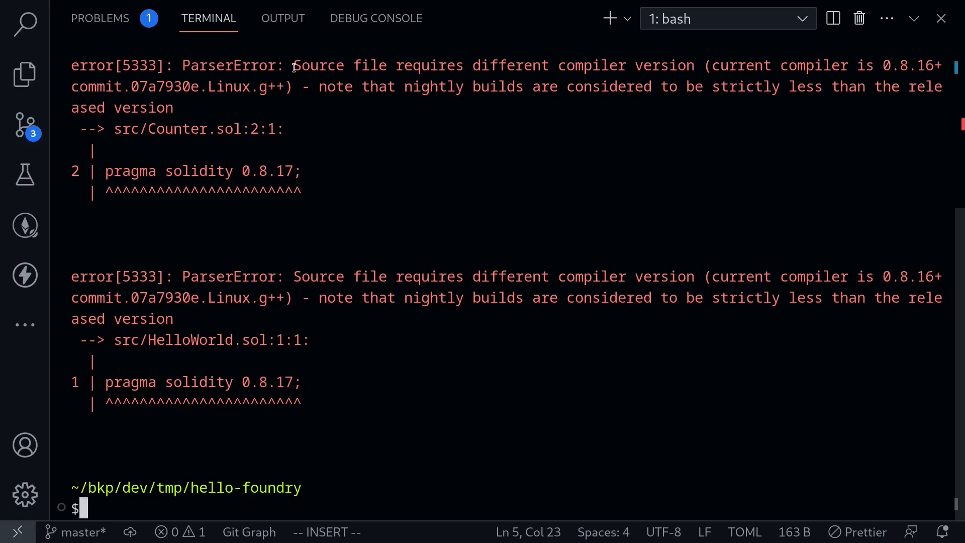
double_click(319, 65)
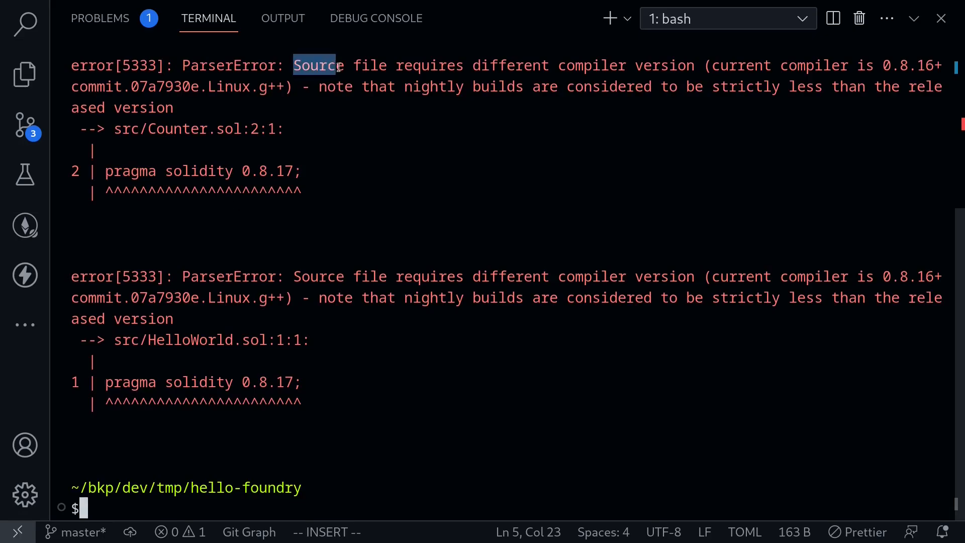
drag(338, 65, 683, 66)
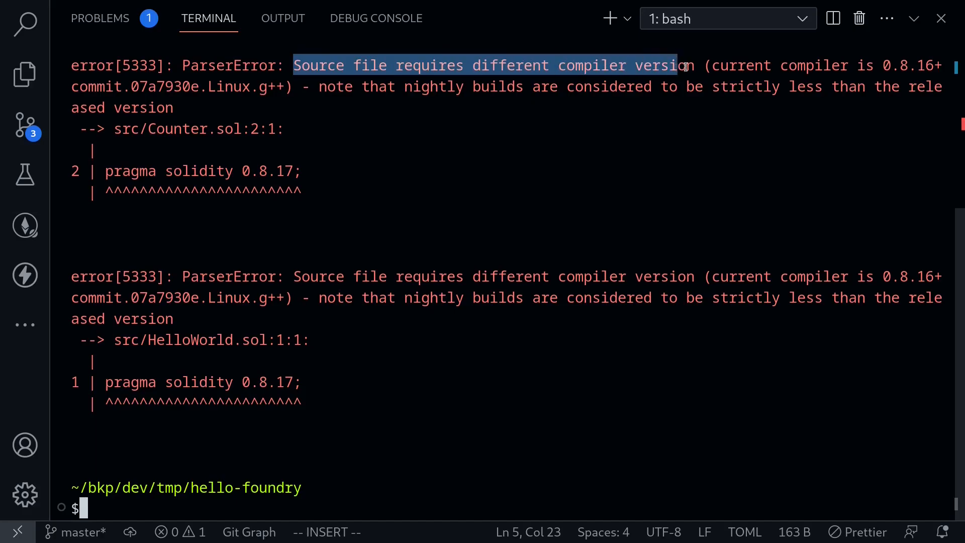
drag(685, 65, 908, 65)
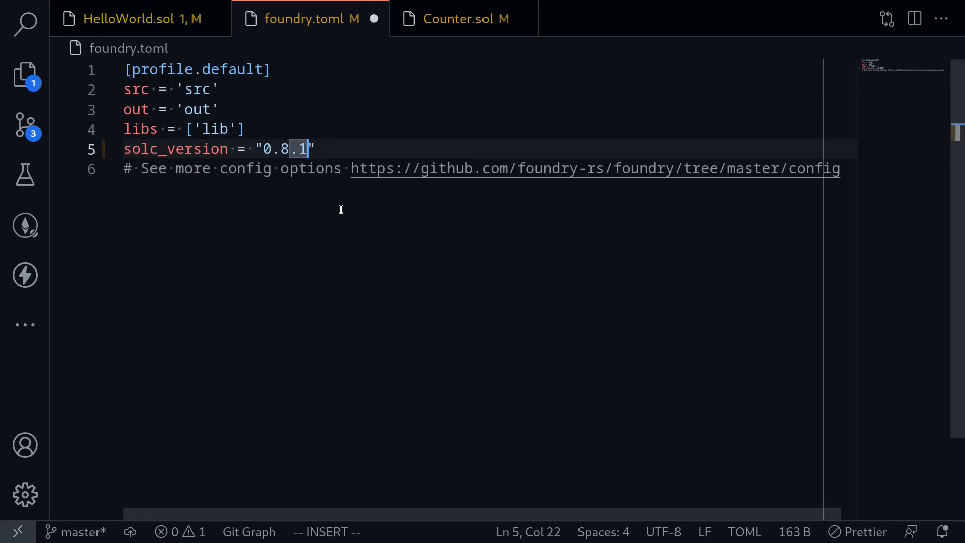
Restore solc_version to 0.8.17 by typing 7 as the final digit.
text(7)
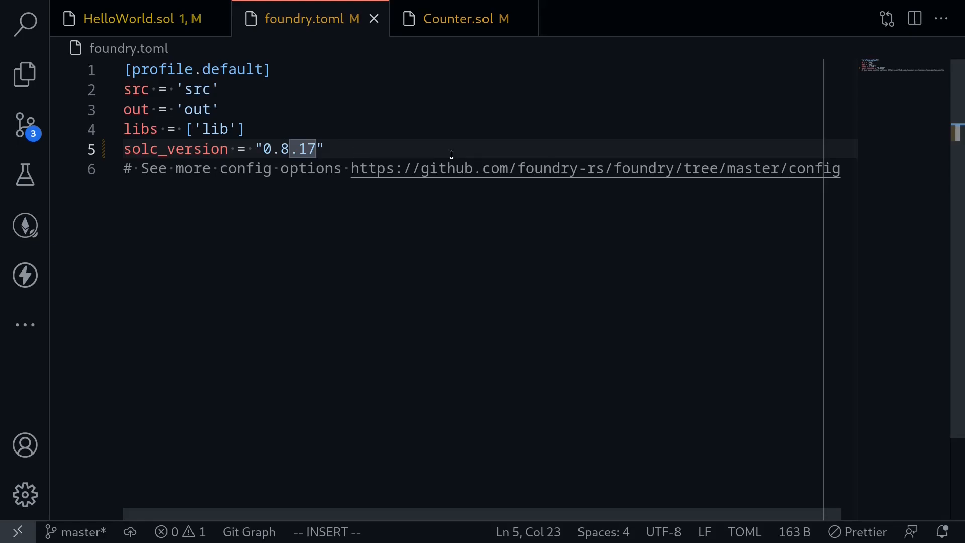
Add optimizer = true and optimizer_runs = 200, save foundry.toml, and run forge build.
text(opt)
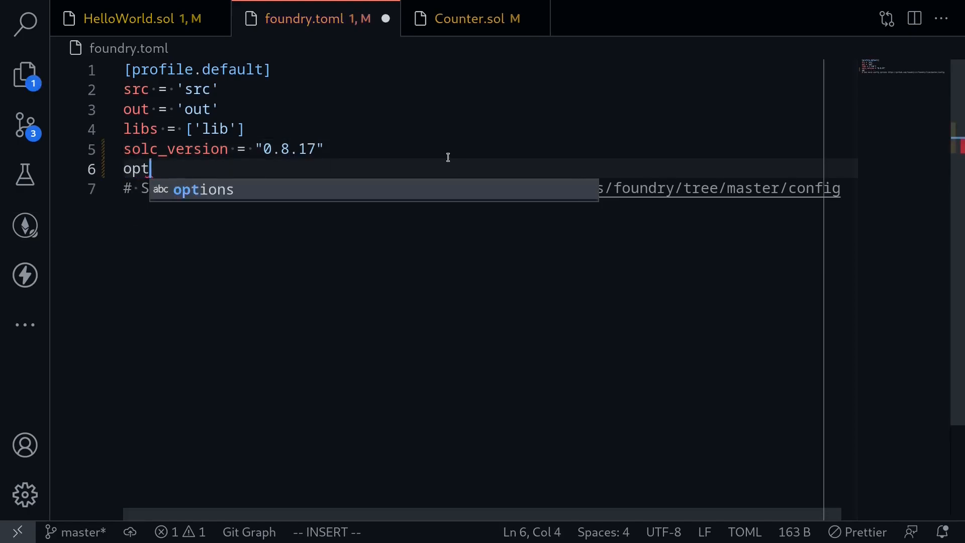
text(imizer)
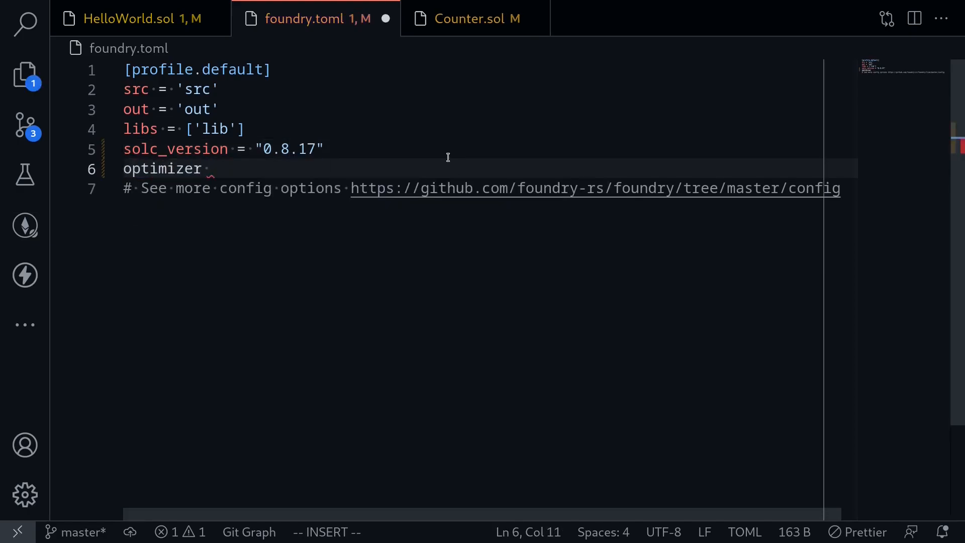
text(= true)
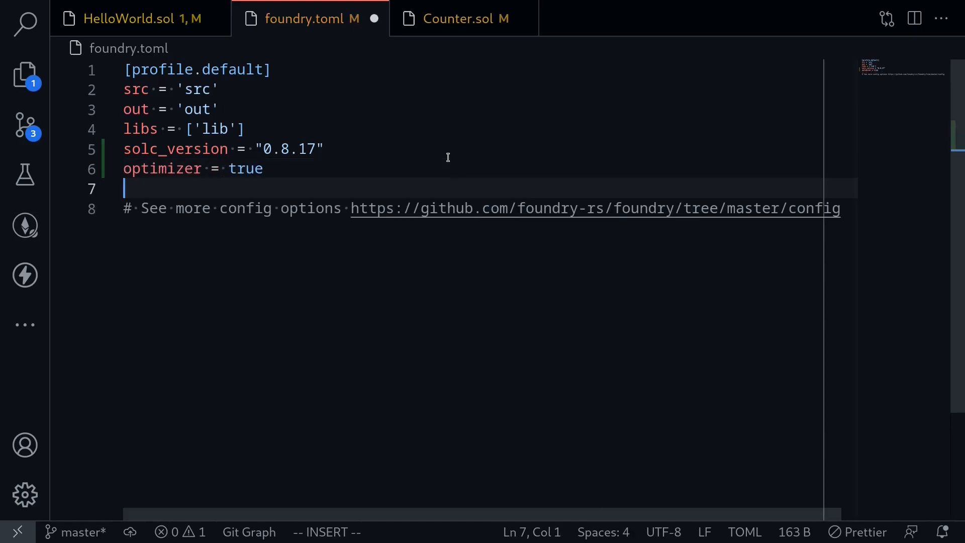
text(optimizer_)
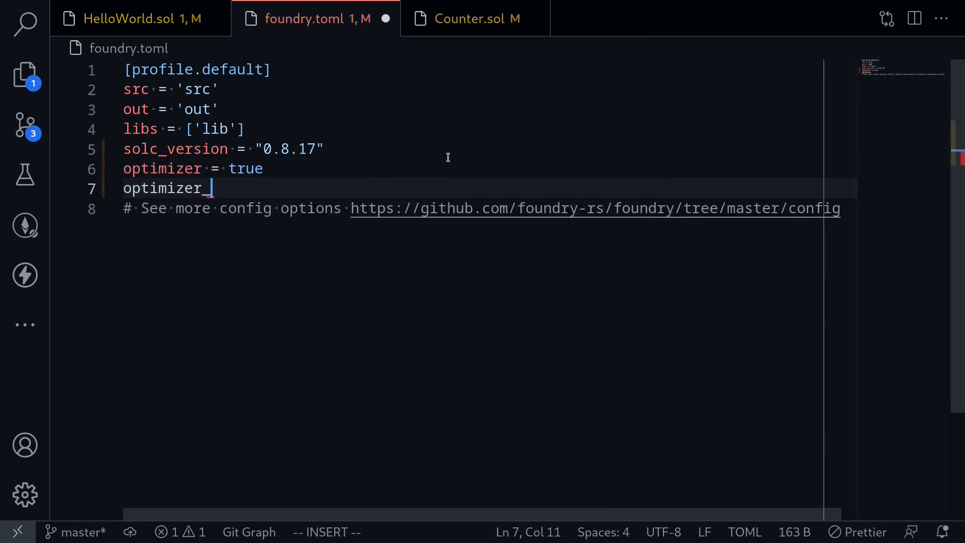
text(runs)
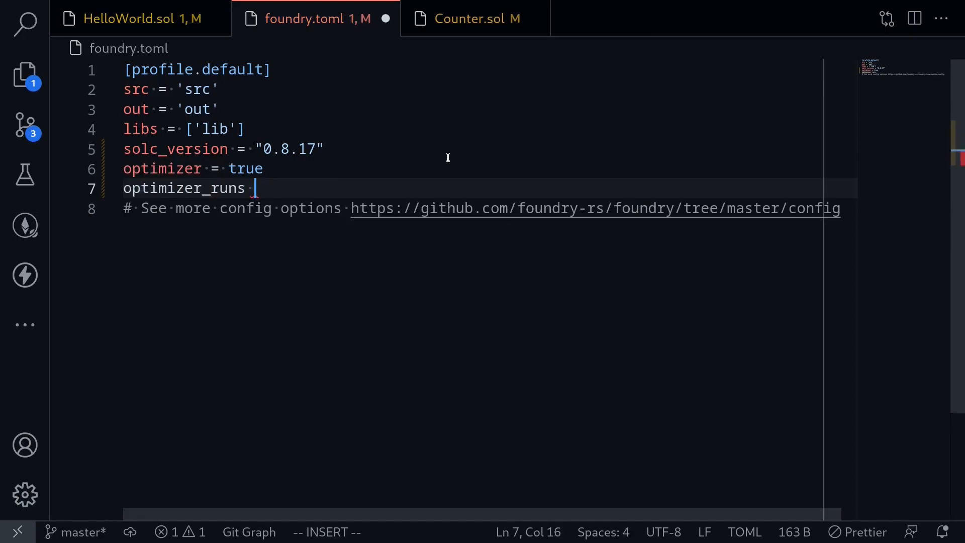
text(200)
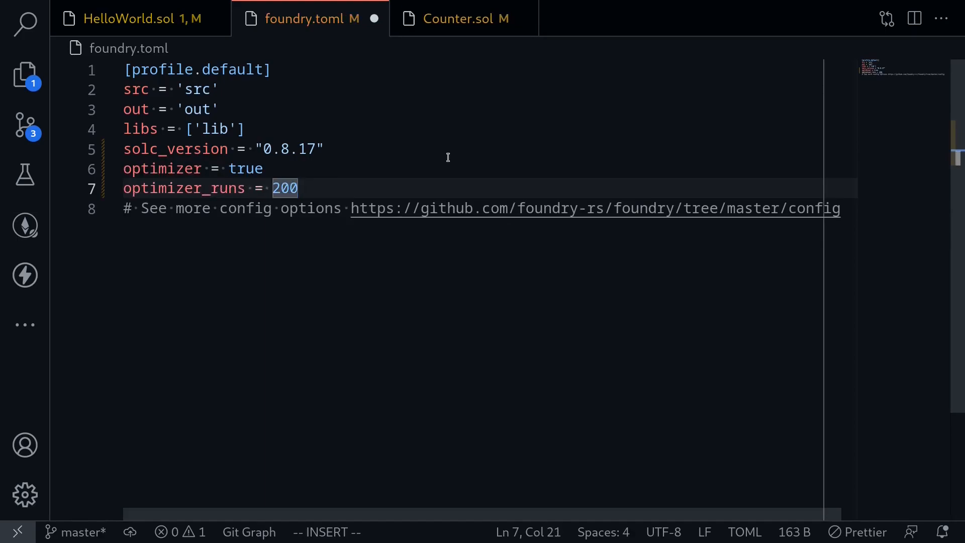
key(ctrl+s)
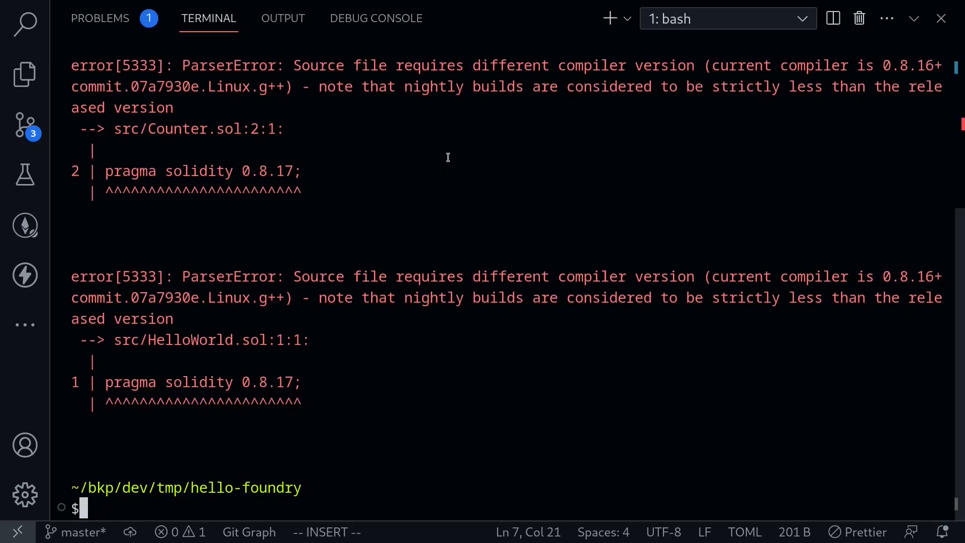
text(forge build)
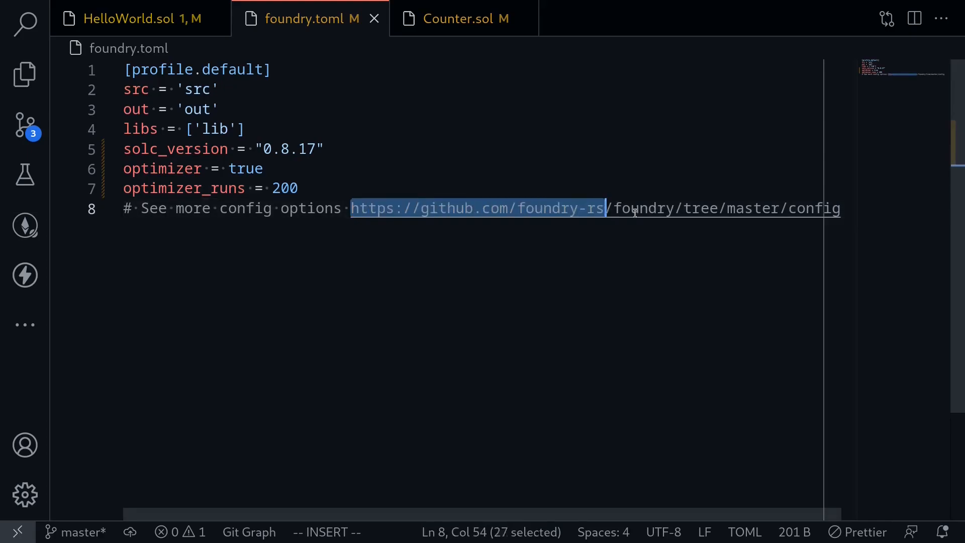
Open the Foundry config GitHub link from foundry.toml's comment via right-click.
right_click(634, 208)
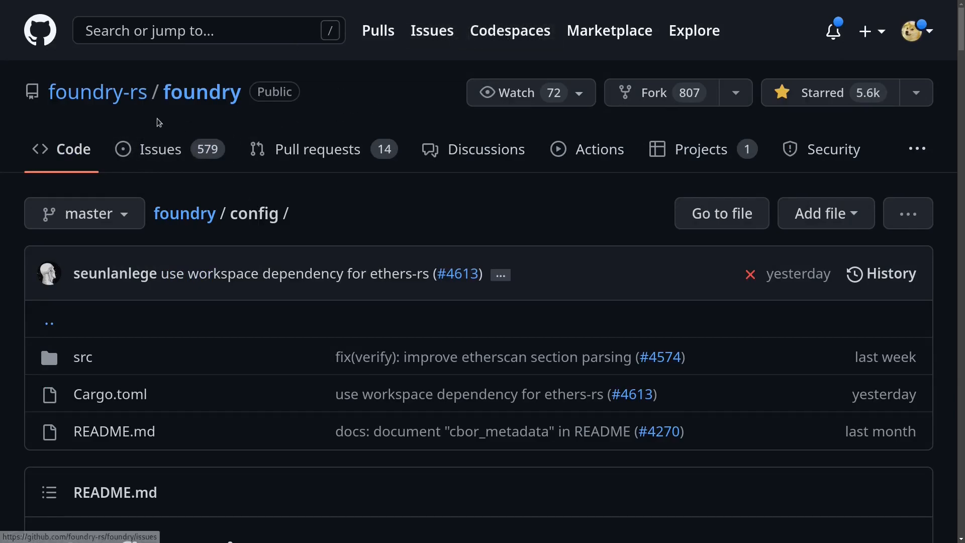
Scroll the config README down to the default profile settings block.
scroll(down, 3)
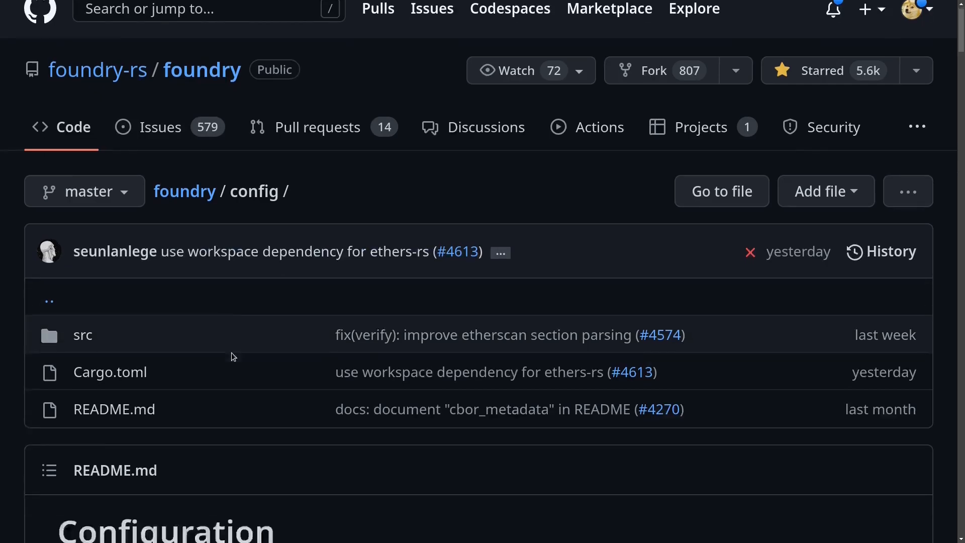
scroll(down, 3)
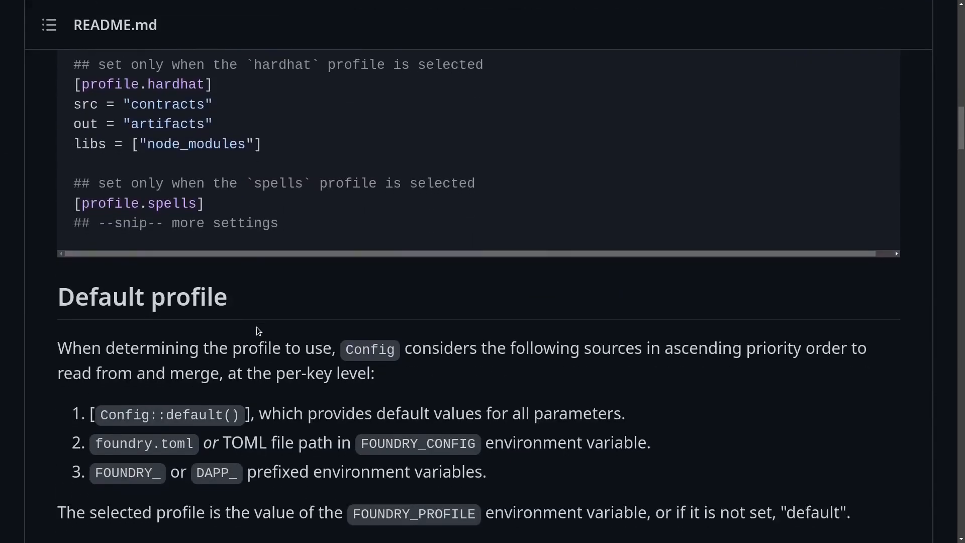
scroll(down, 3)
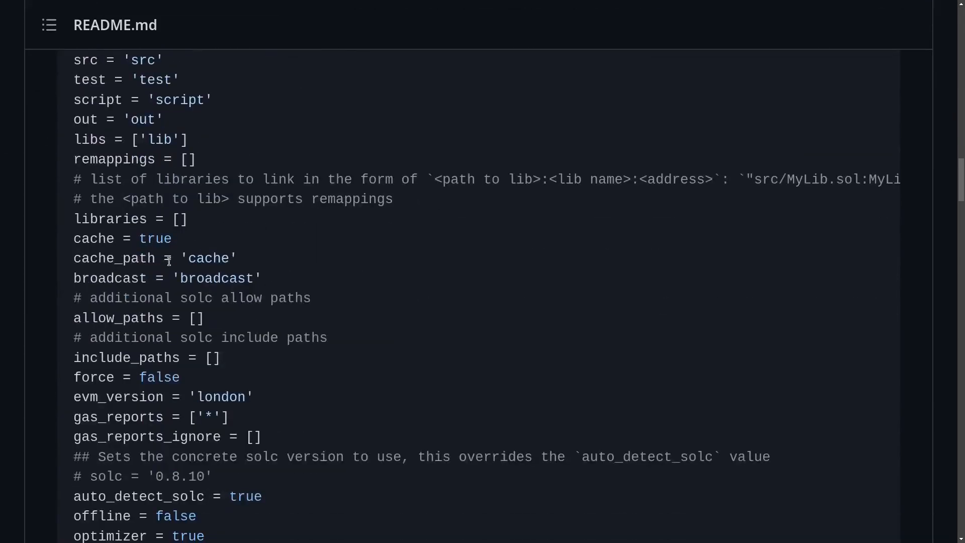